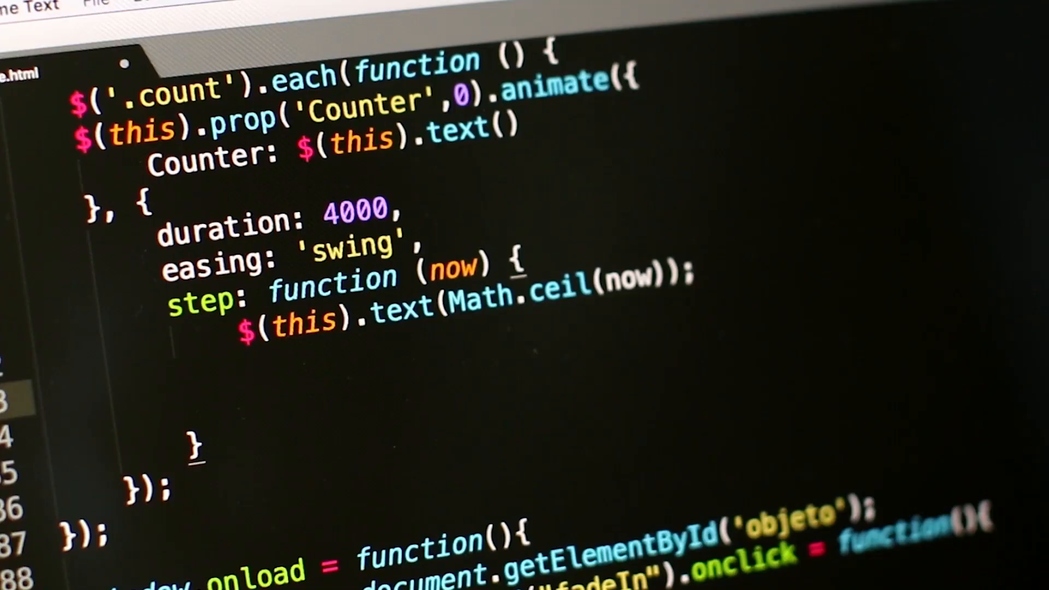
pyautogui.write('$()')
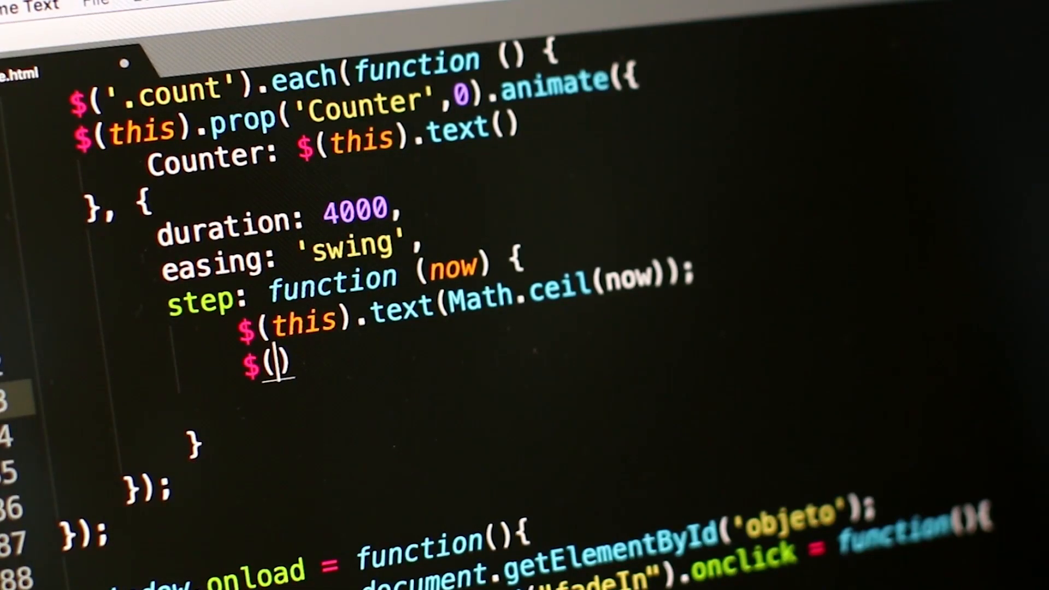
pyautogui.write('this')
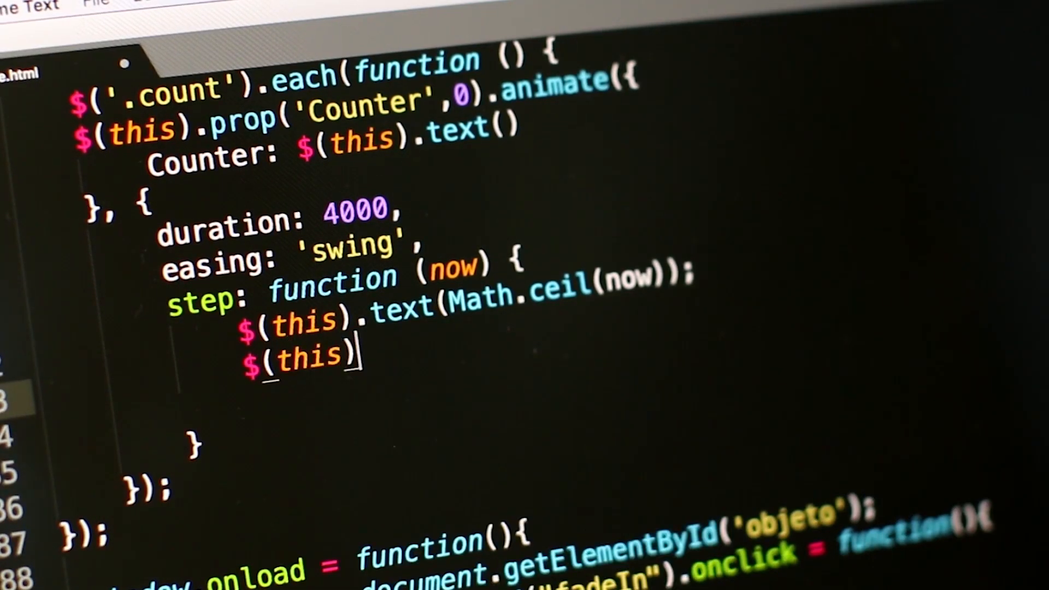